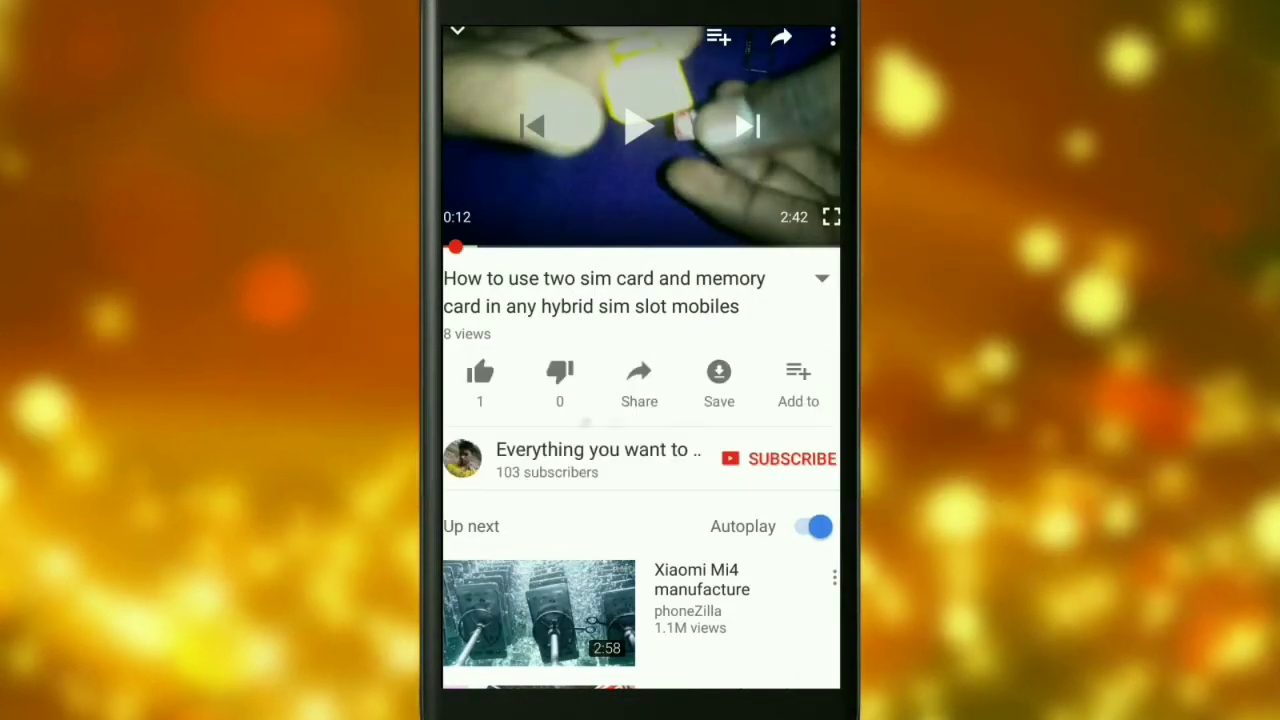
# Step: Open the segoe_ui folder to show its seven Segoe UI TrueType font files
pyautogui.click(790, 458)
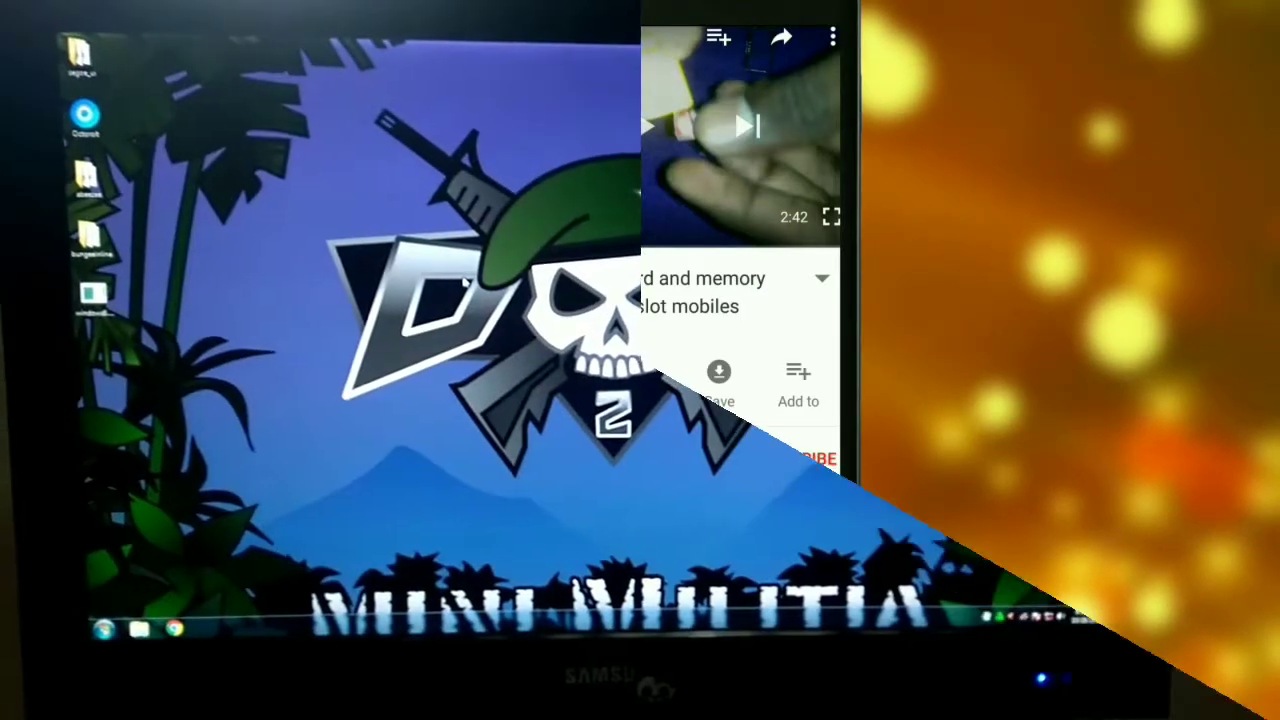
pyautogui.click(100, 633)
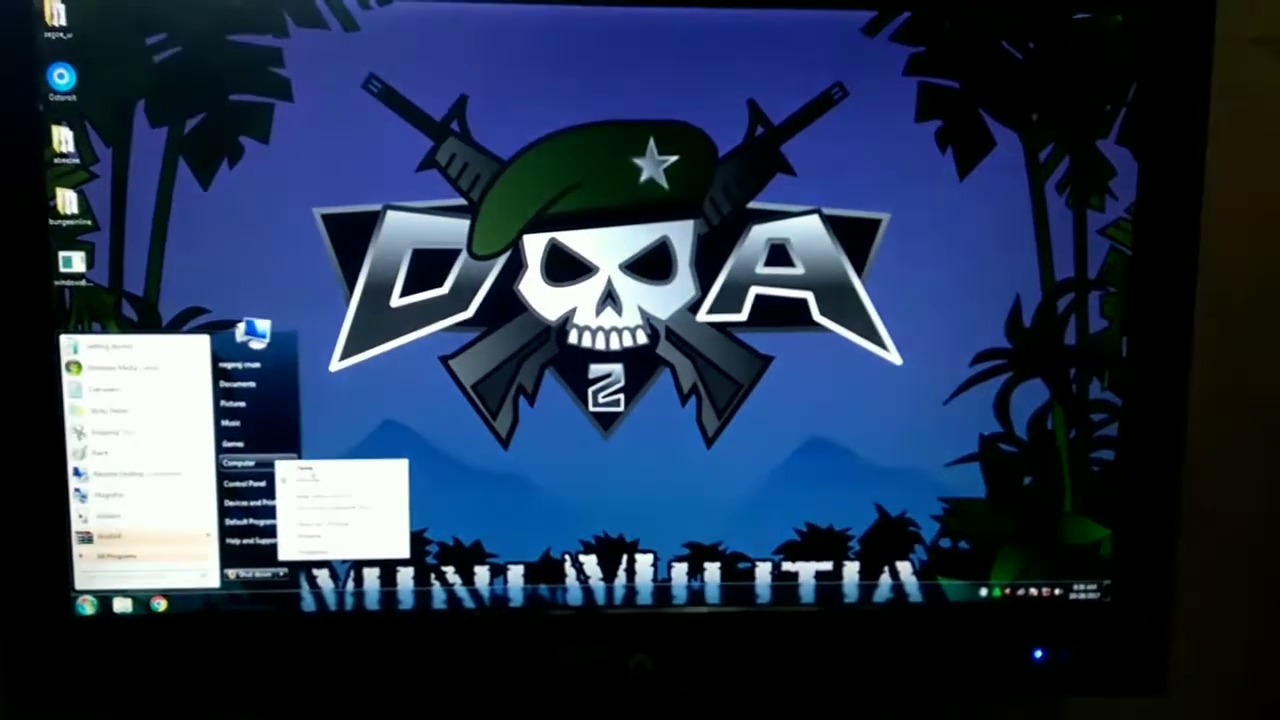
pyautogui.rightClick(238, 461)
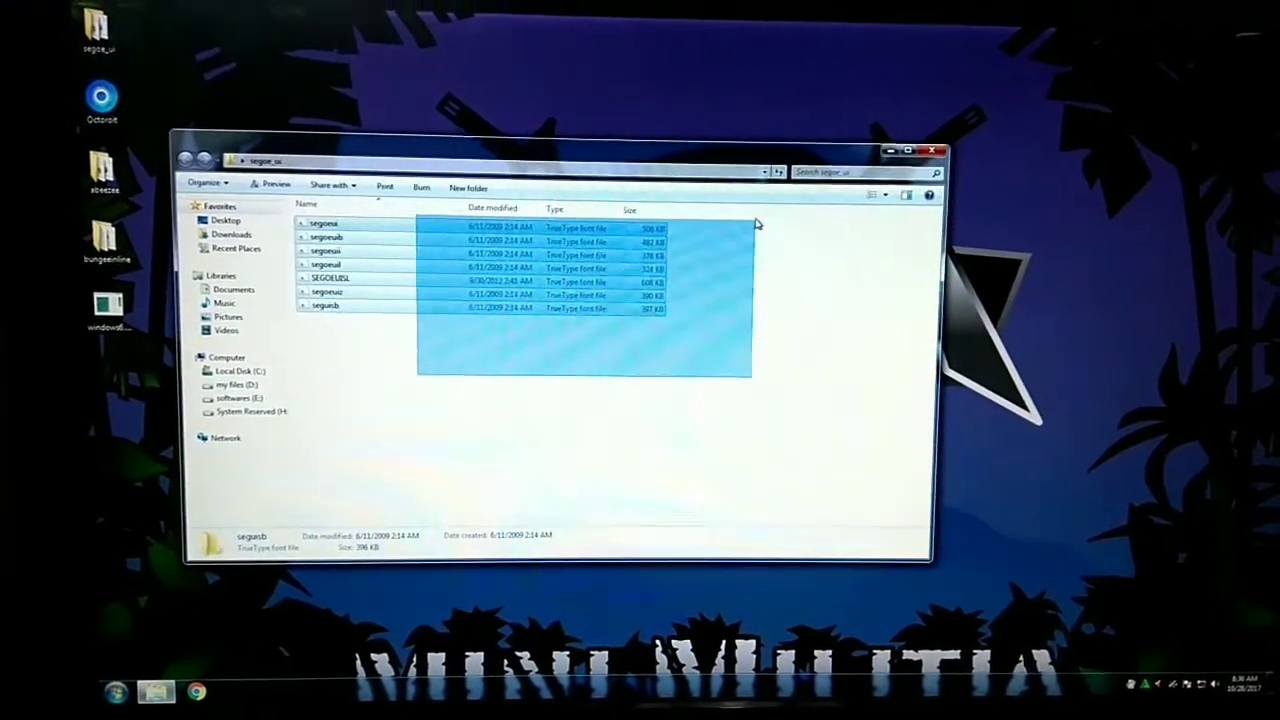
# Step: Install the seven selected Segoe UI fonts, replacing existing copies for all items
pyautogui.rightClick(470, 245)
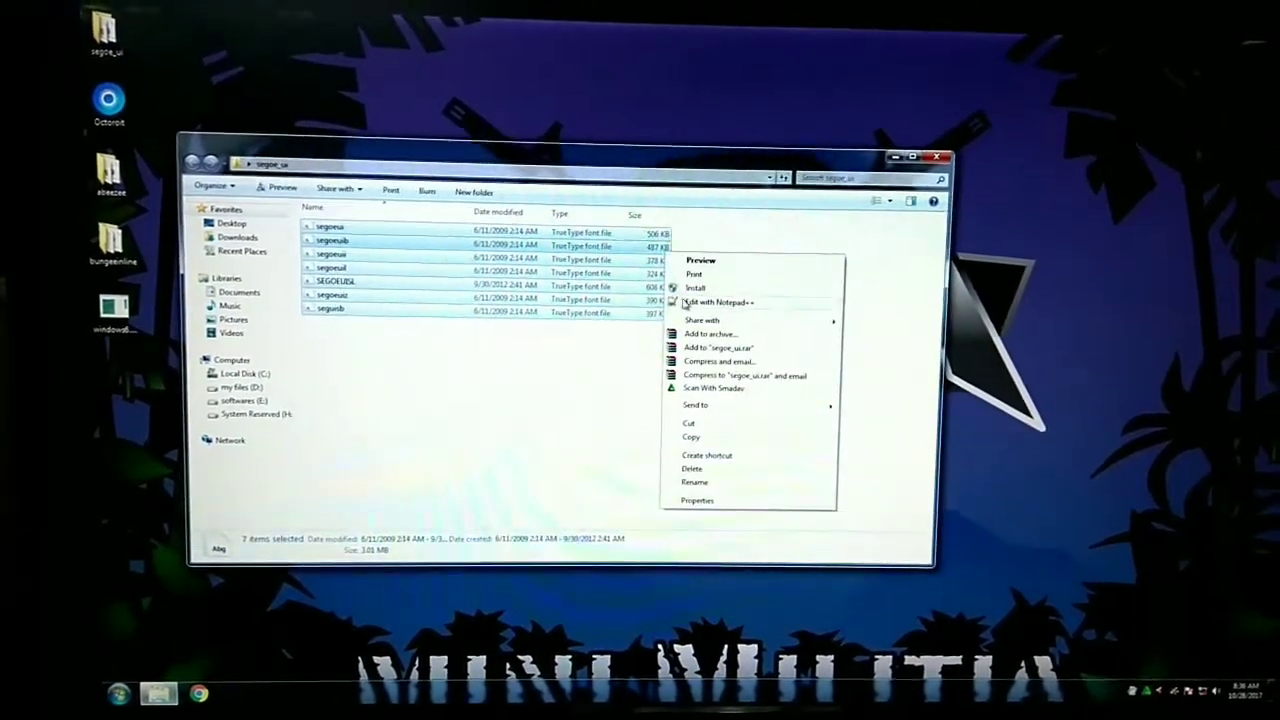
pyautogui.click(696, 288)
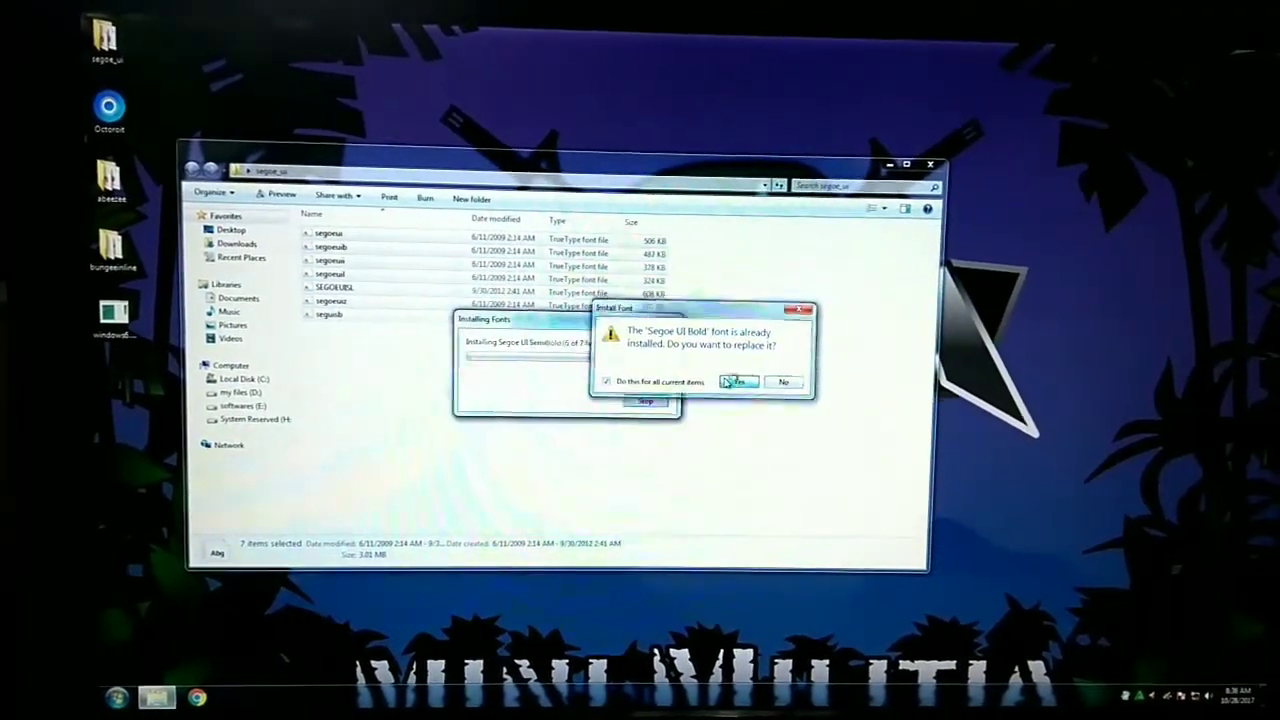
pyautogui.click(738, 382)
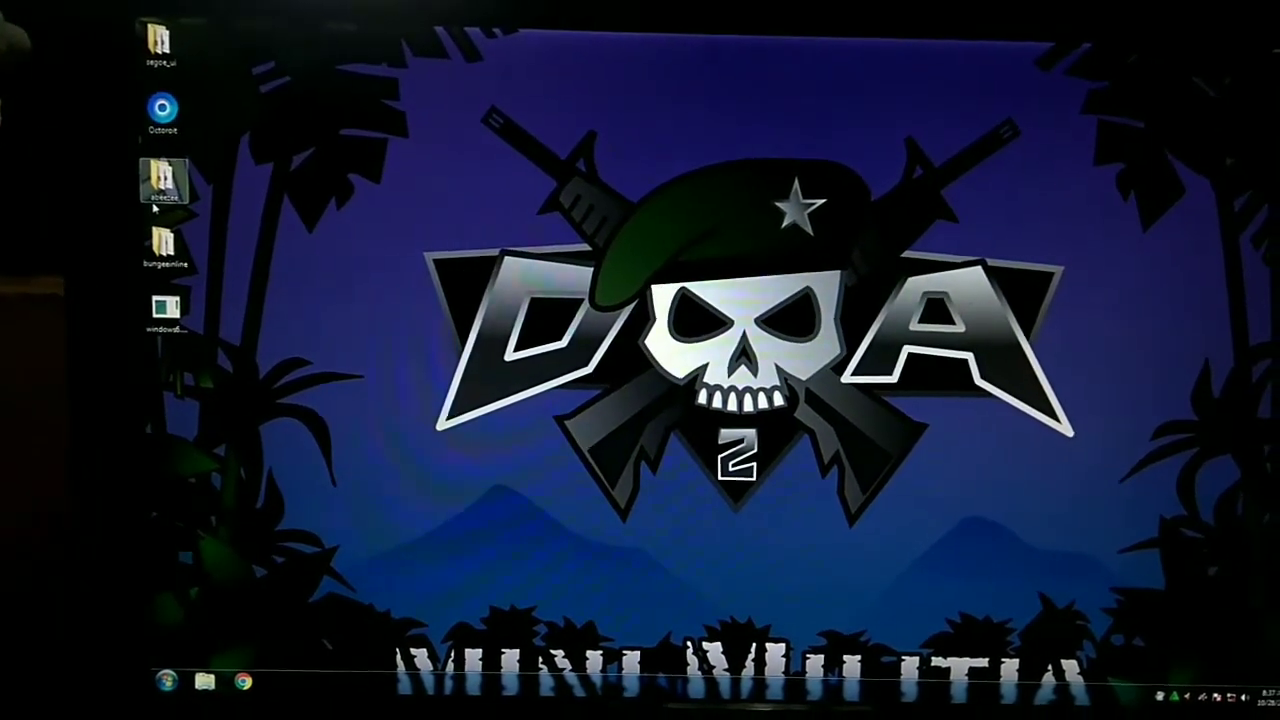
# Step: Install ABeeZee Italic and ABeeZee Regular from the abeezee folder, replacing both existing copies
pyautogui.doubleClick(163, 180)
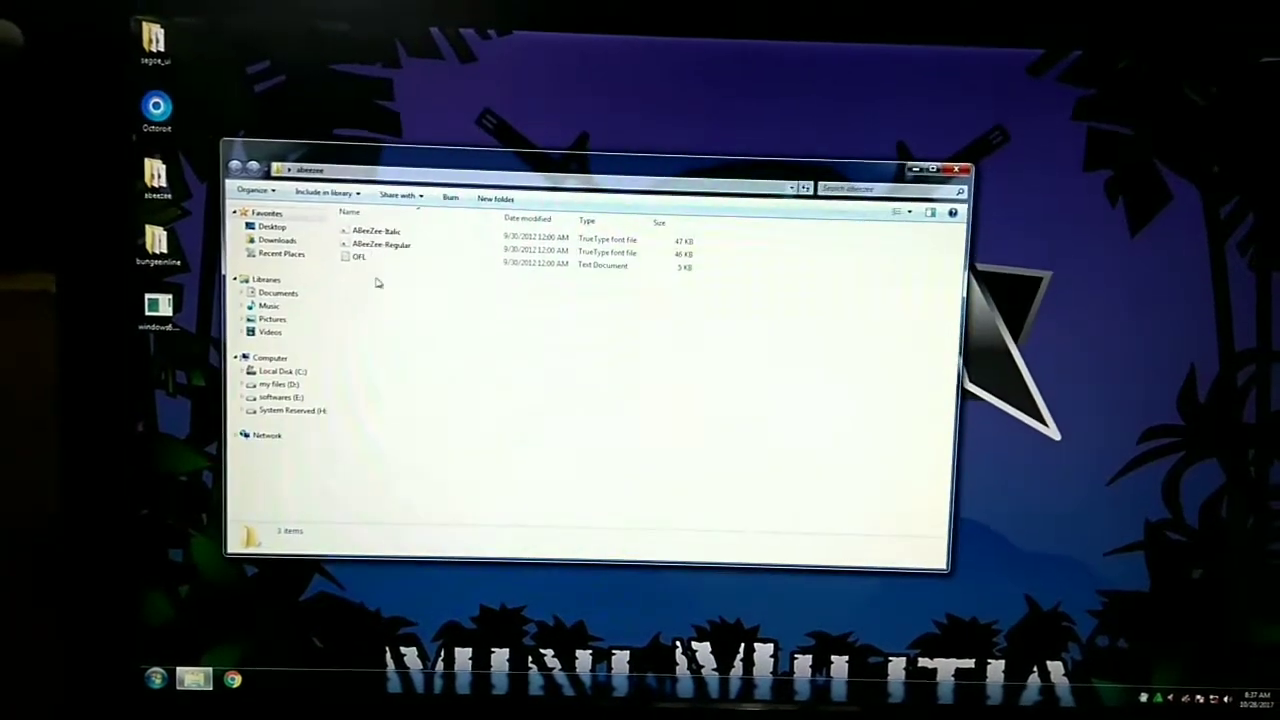
pyautogui.click(378, 231)
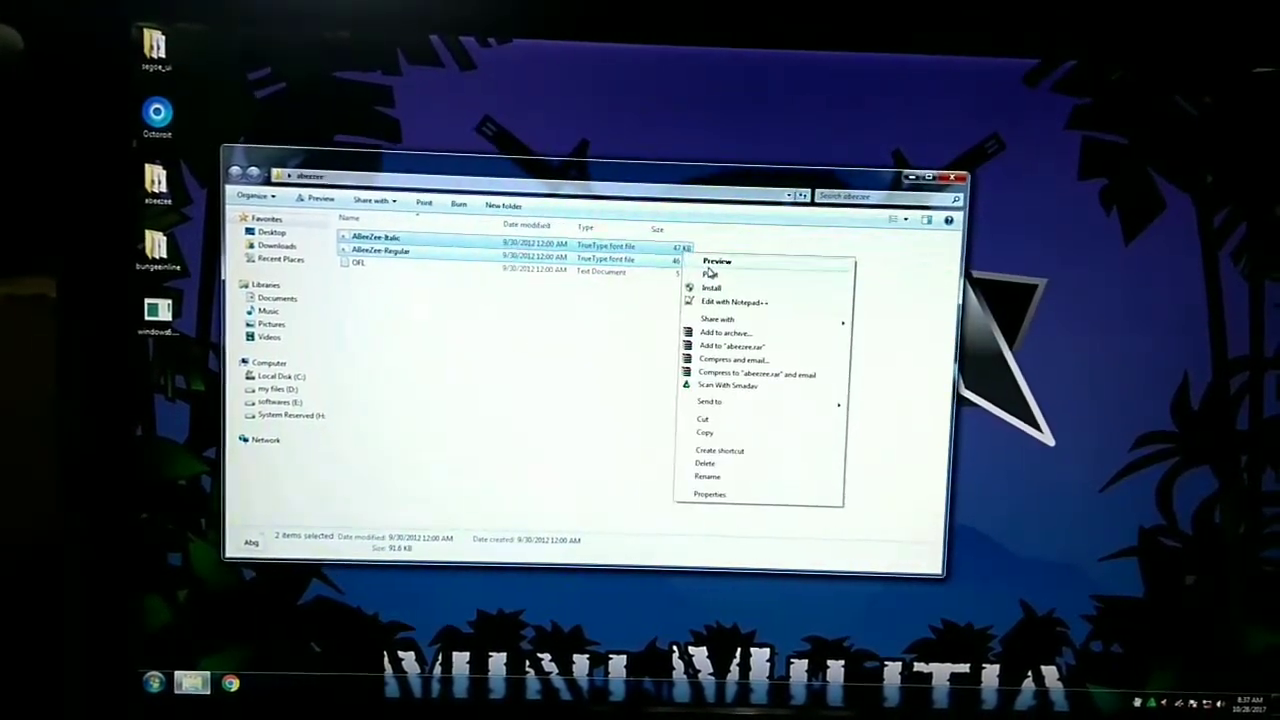
pyautogui.click(711, 288)
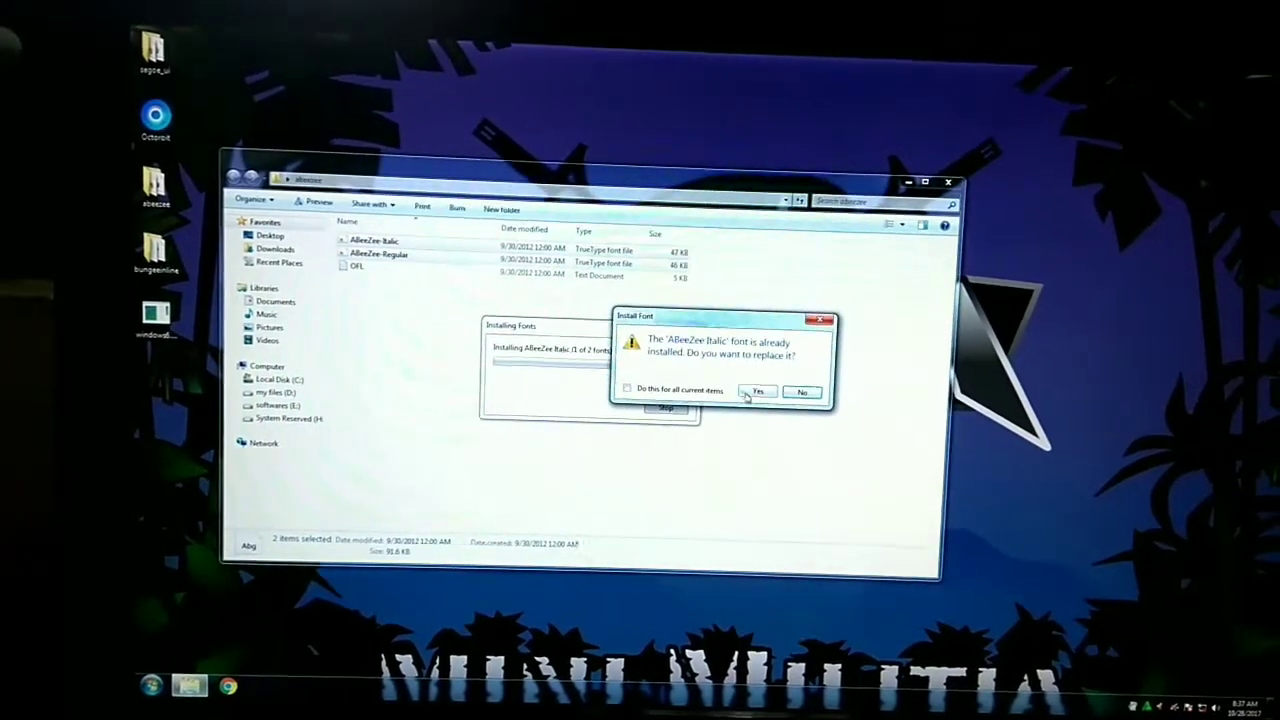
pyautogui.click(757, 391)
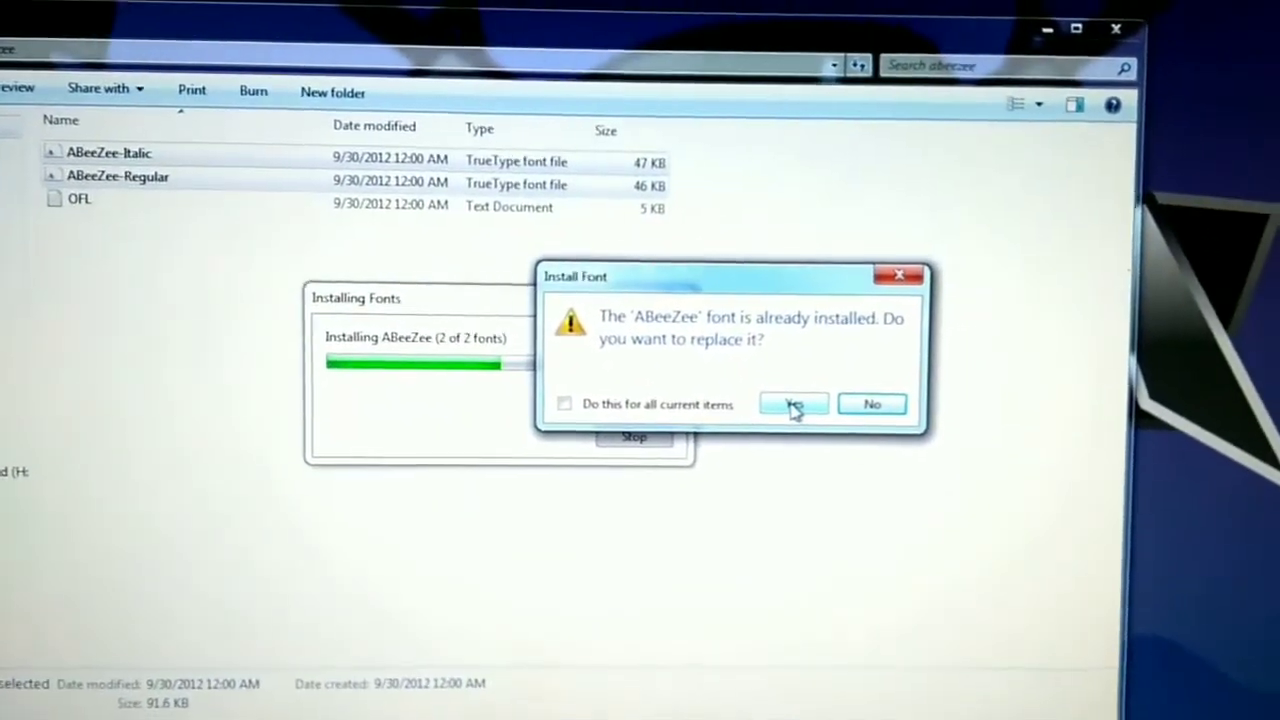
pyautogui.click(793, 403)
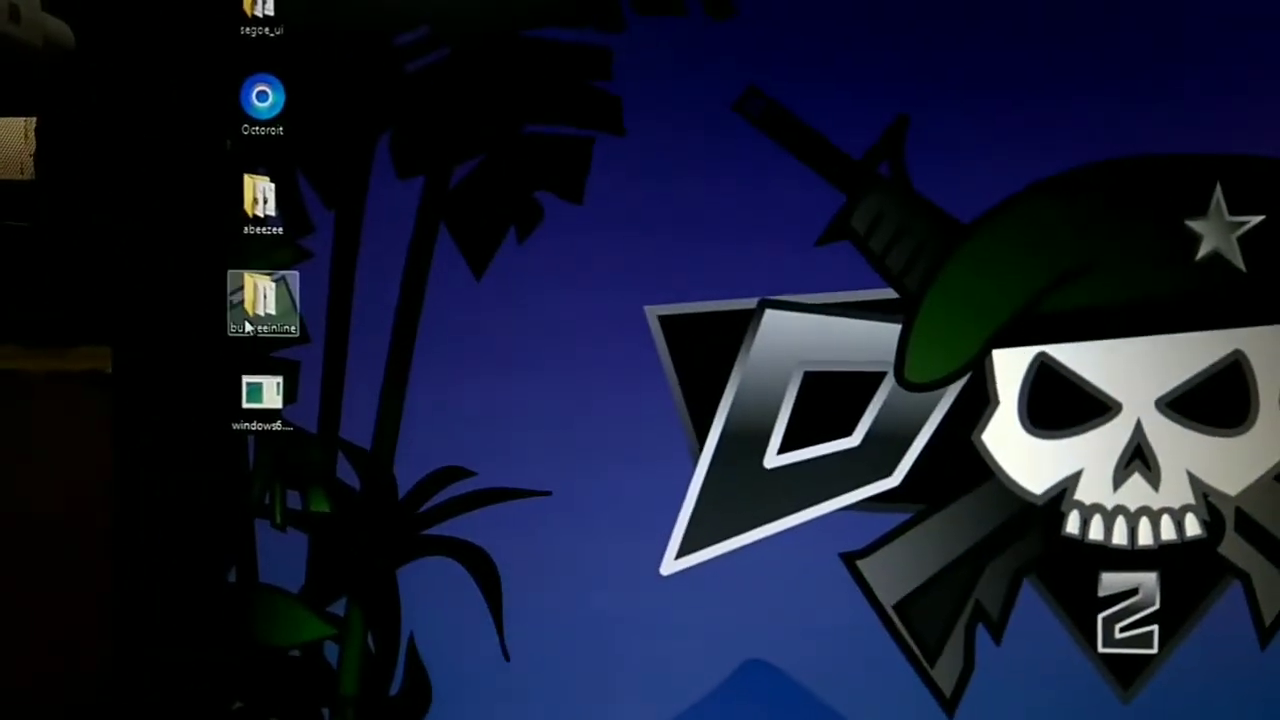
# Step: Install BungeeInline-Regular via Font Viewer, replacing the existing copy, then close the preview
pyautogui.doubleClick(262, 300)
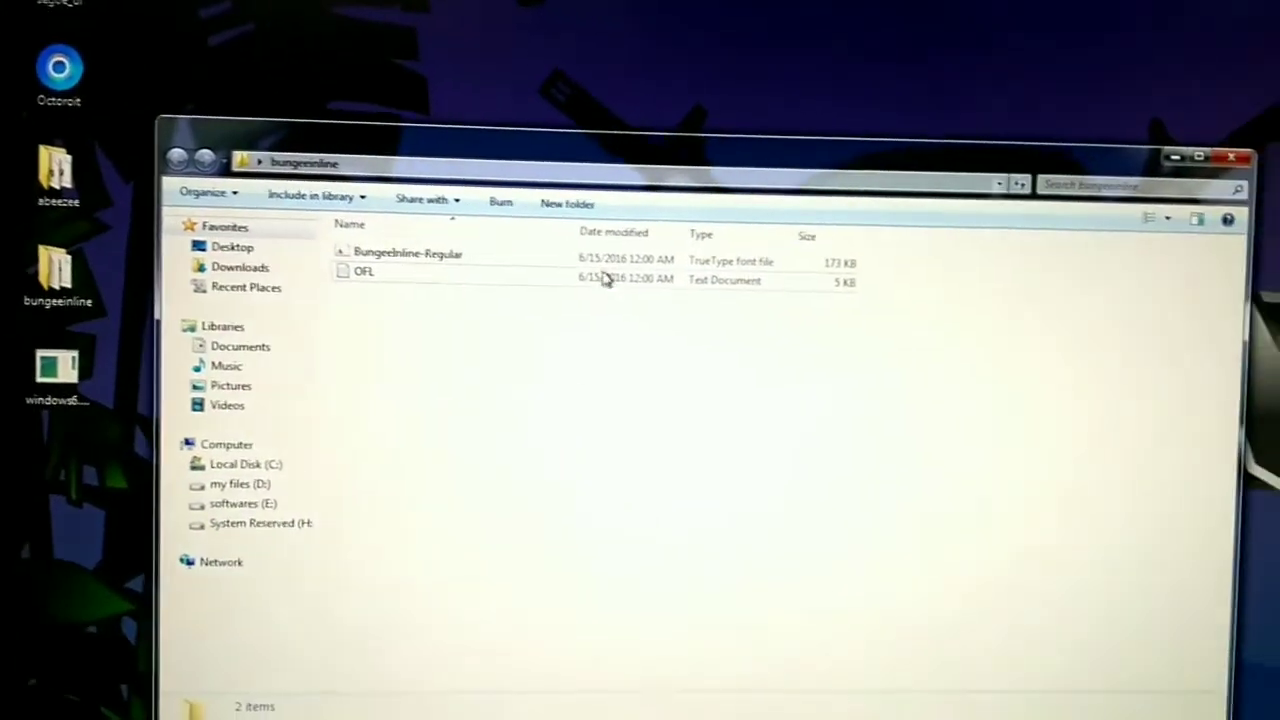
pyautogui.doubleClick(407, 252)
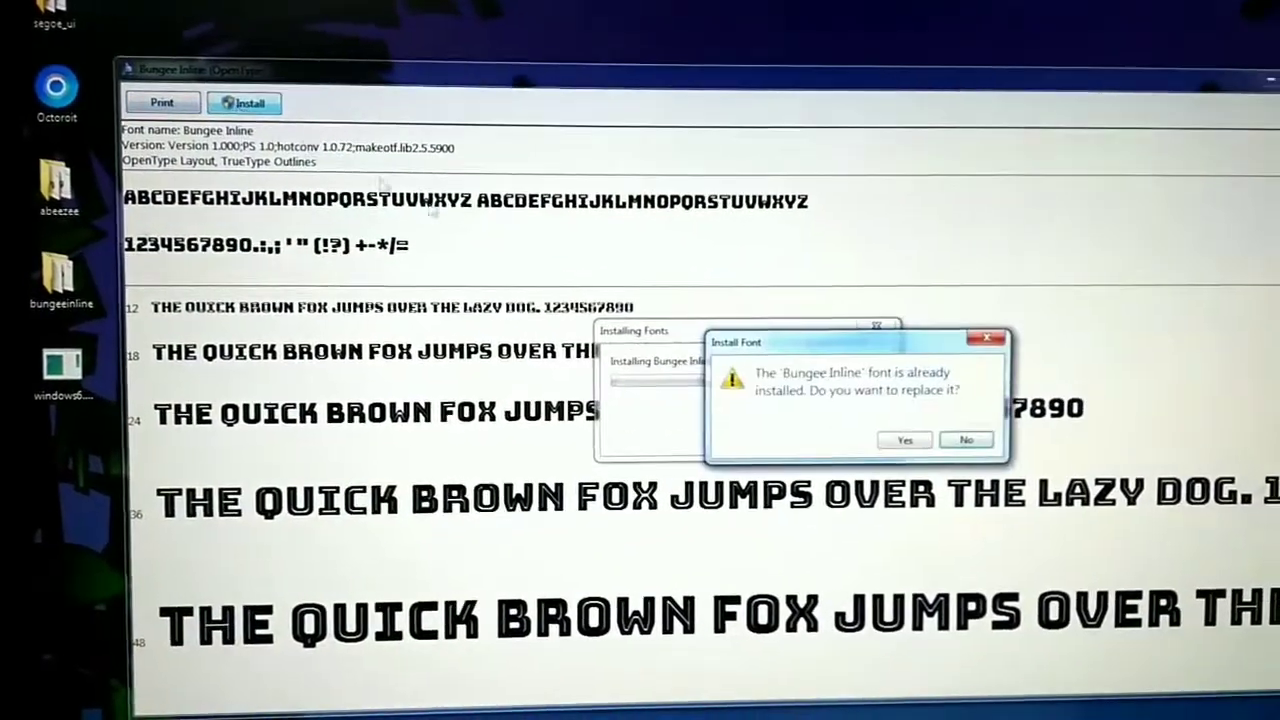
pyautogui.click(903, 440)
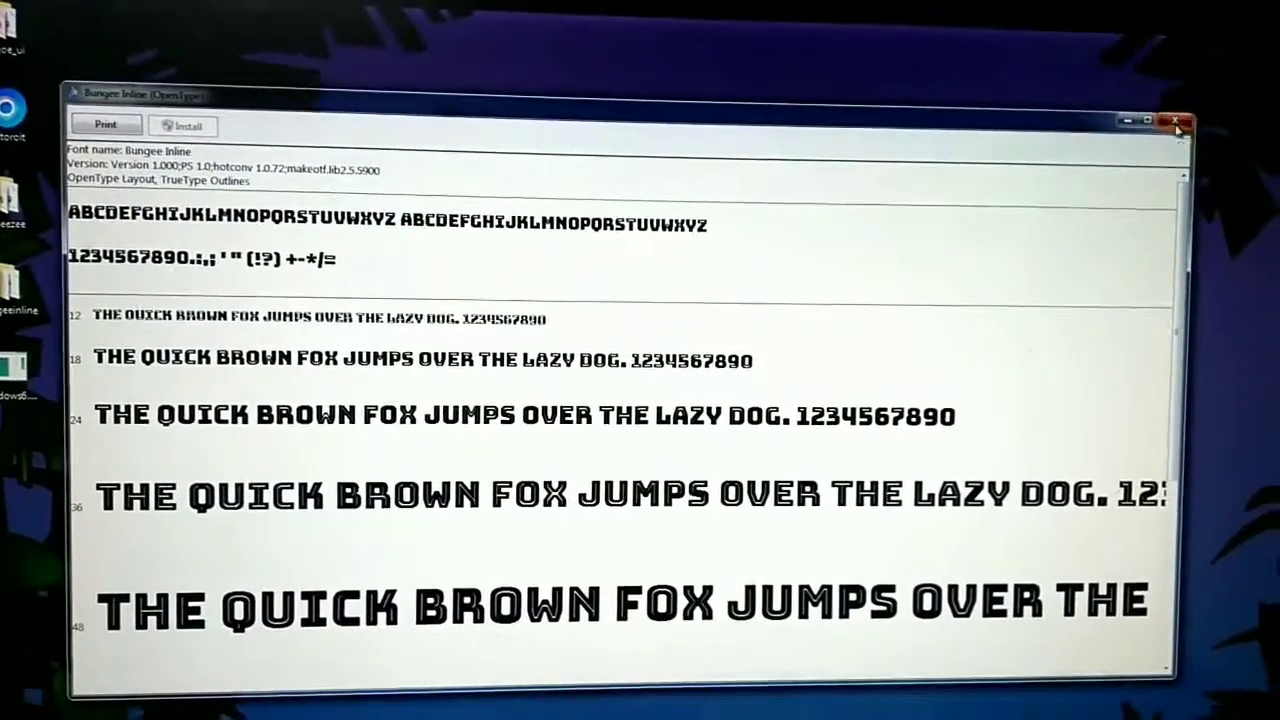
pyautogui.click(1178, 122)
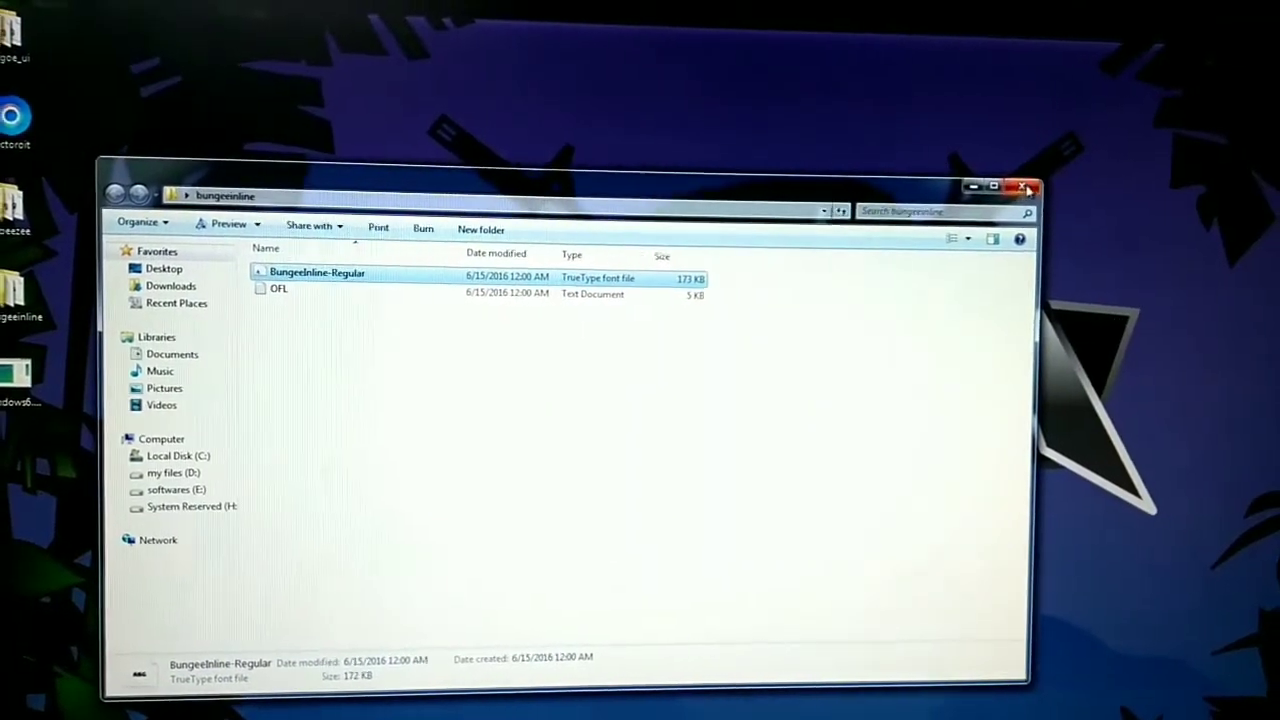
# Step: Close the bungeeinline Explorer window to return to the desktop
pyautogui.click(1029, 188)
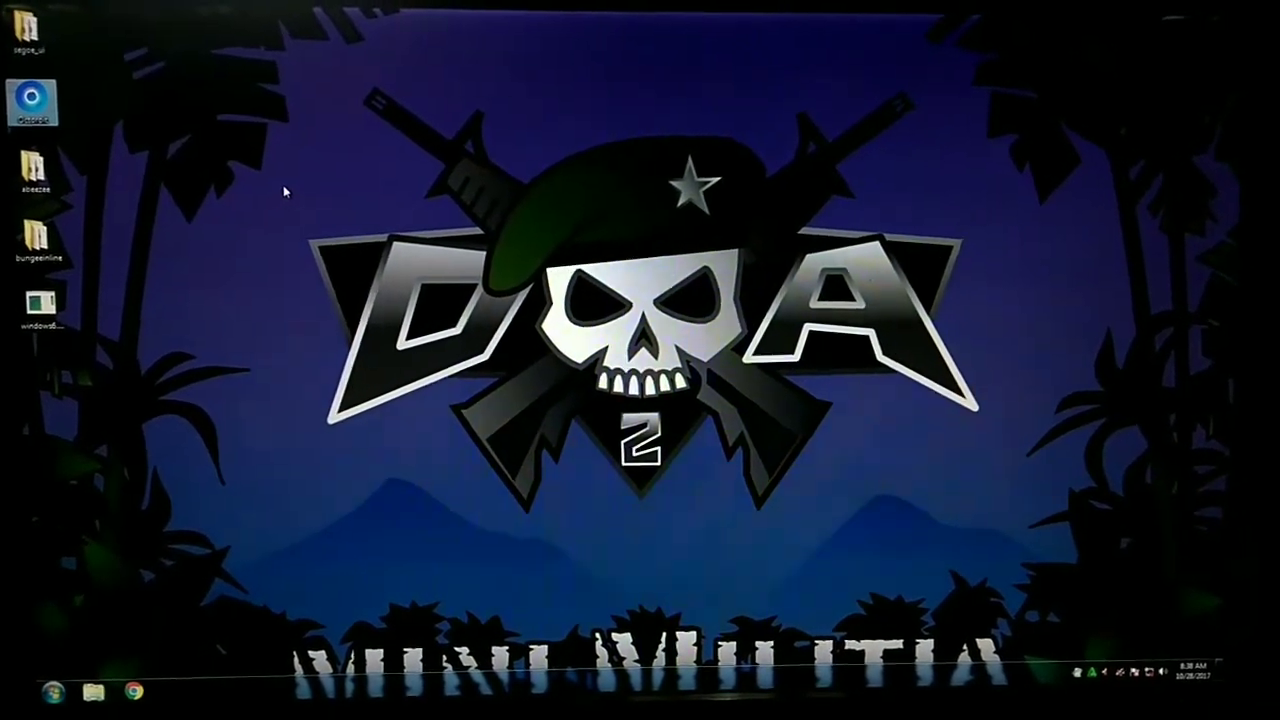
# Step: Run the NDP462-KB3151800 .NET Framework 4.6.2 installer from the softwares drive
pyautogui.click(18, 692)
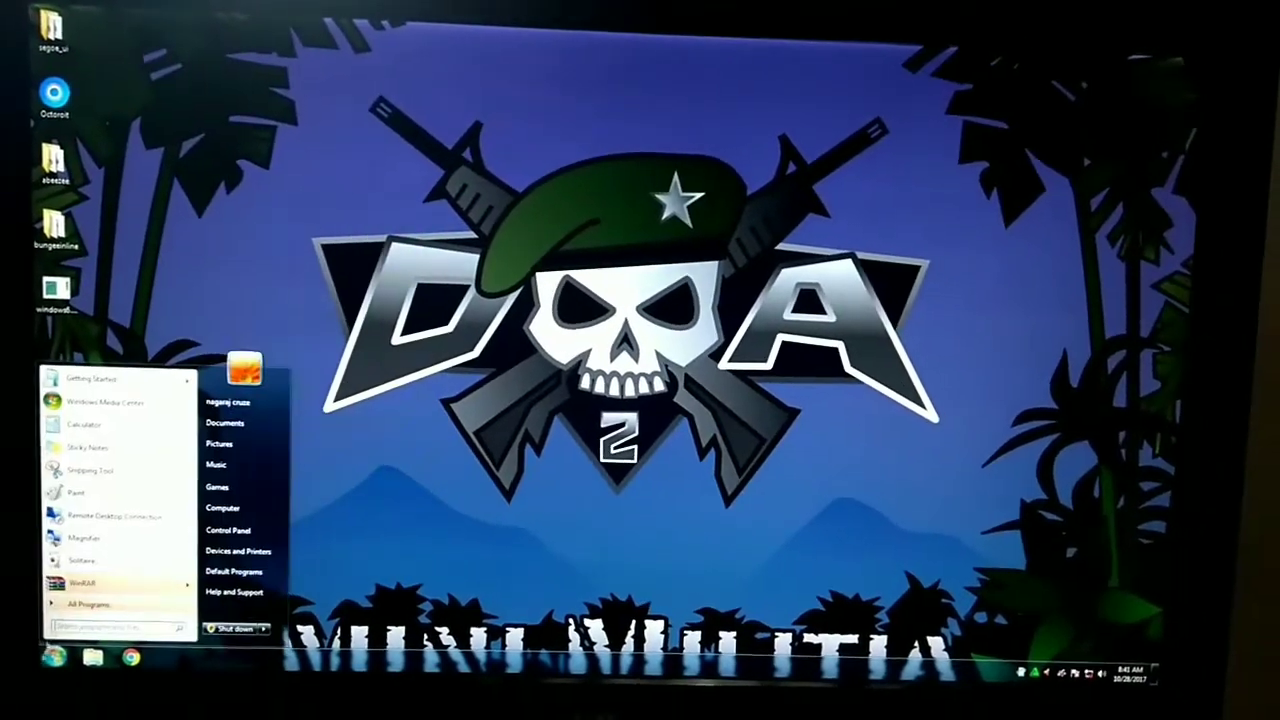
pyautogui.click(222, 507)
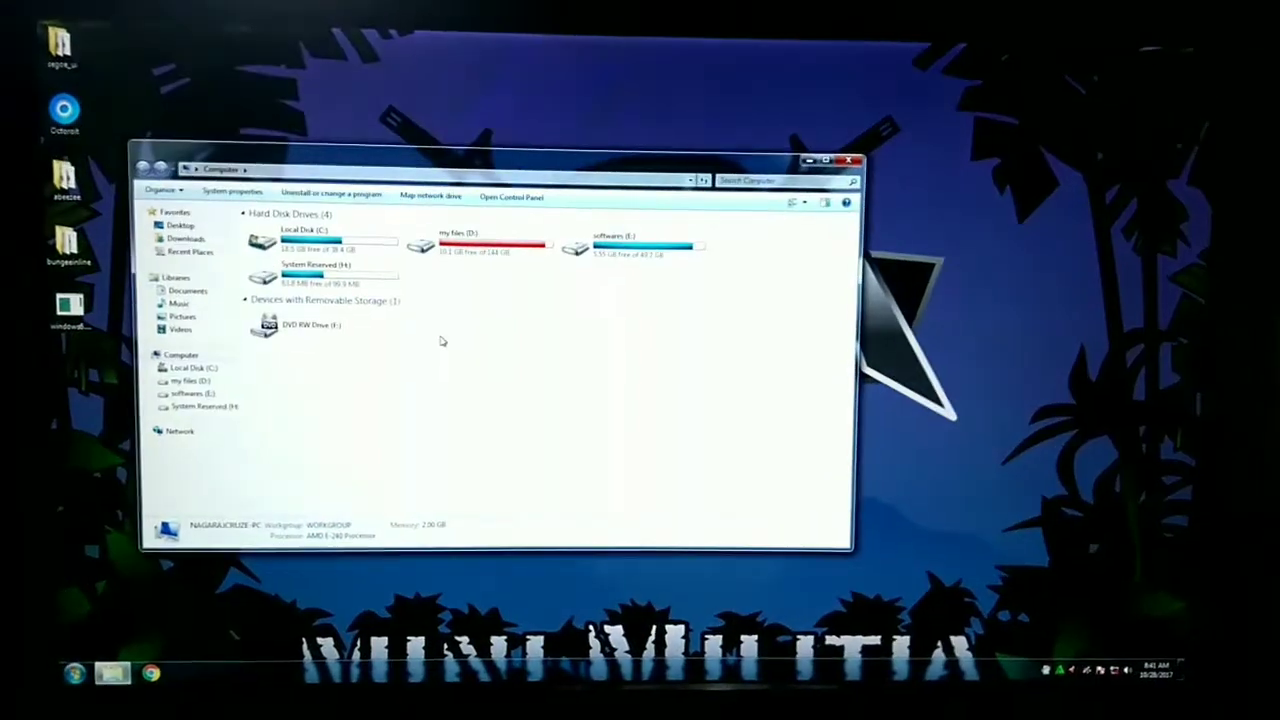
pyautogui.click(650, 243)
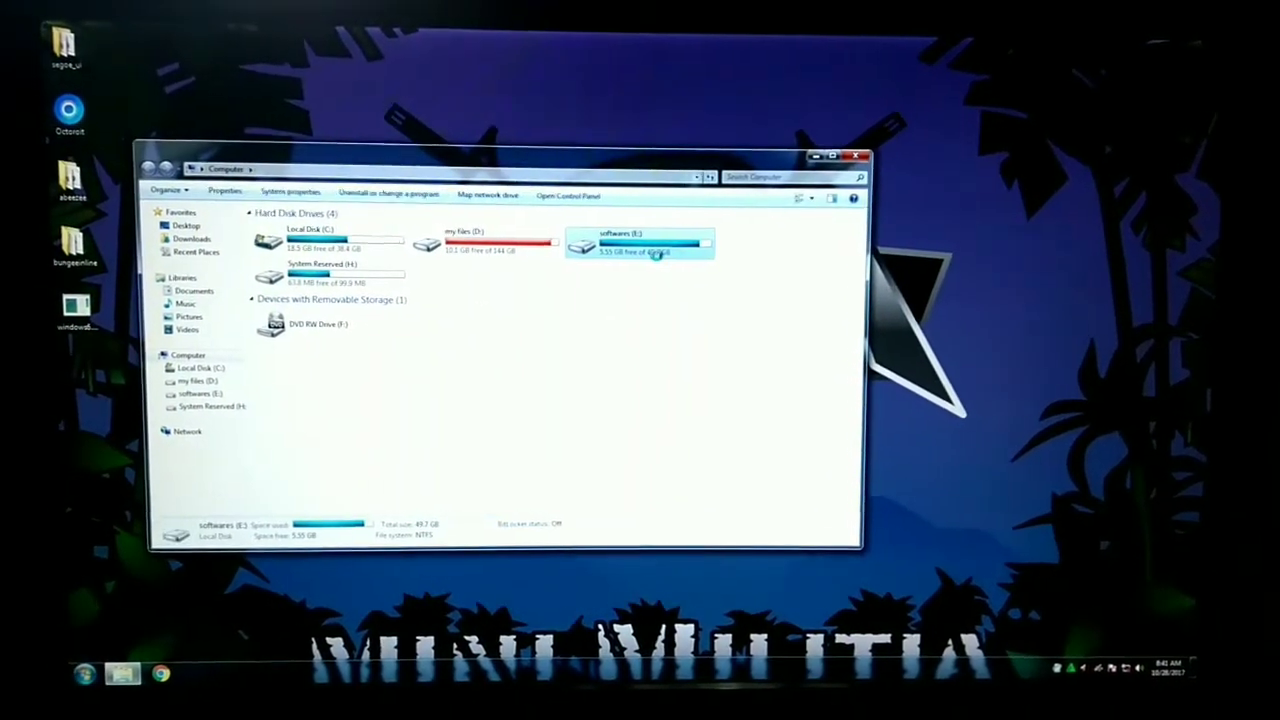
pyautogui.doubleClick(650, 243)
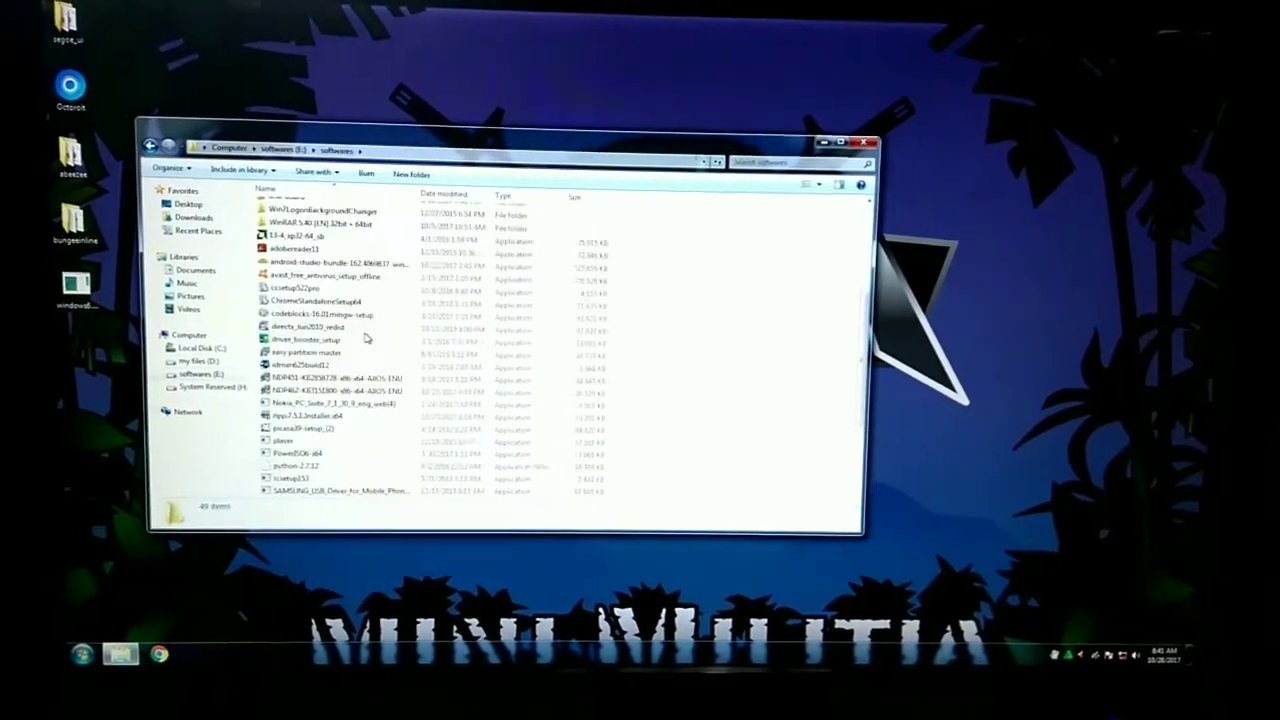
pyautogui.rightClick(310, 252)
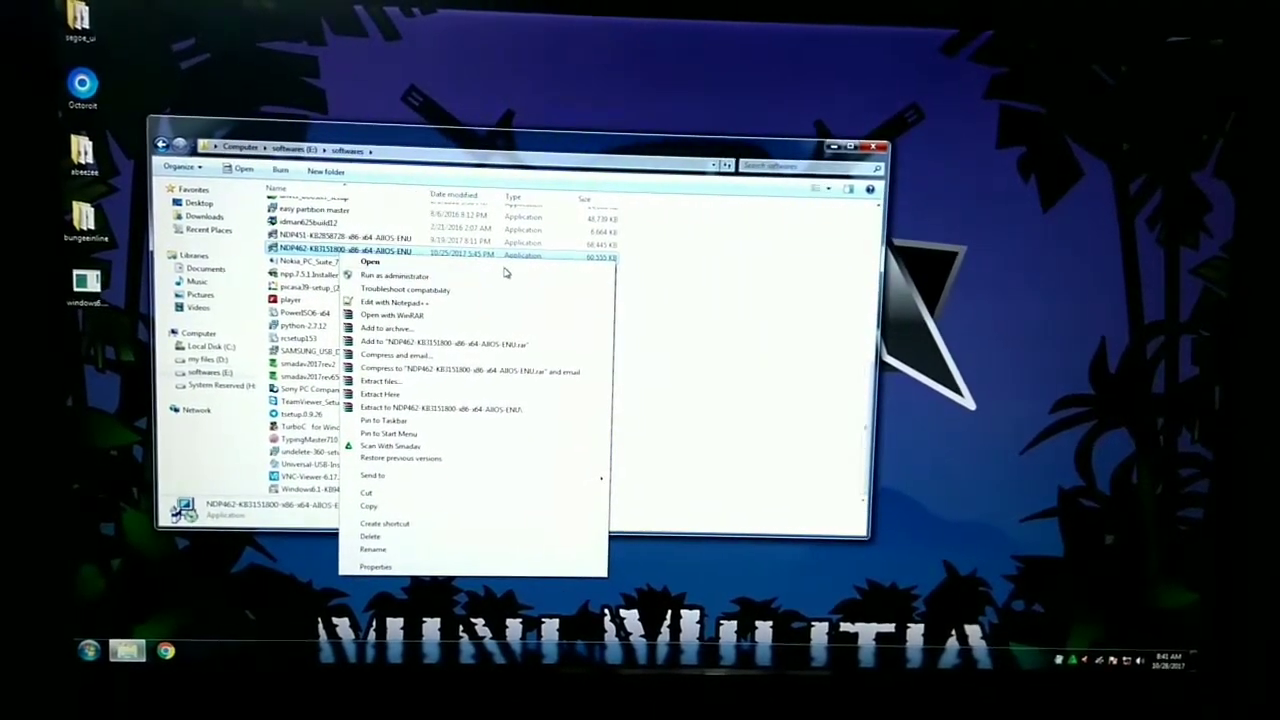
pyautogui.click(396, 393)
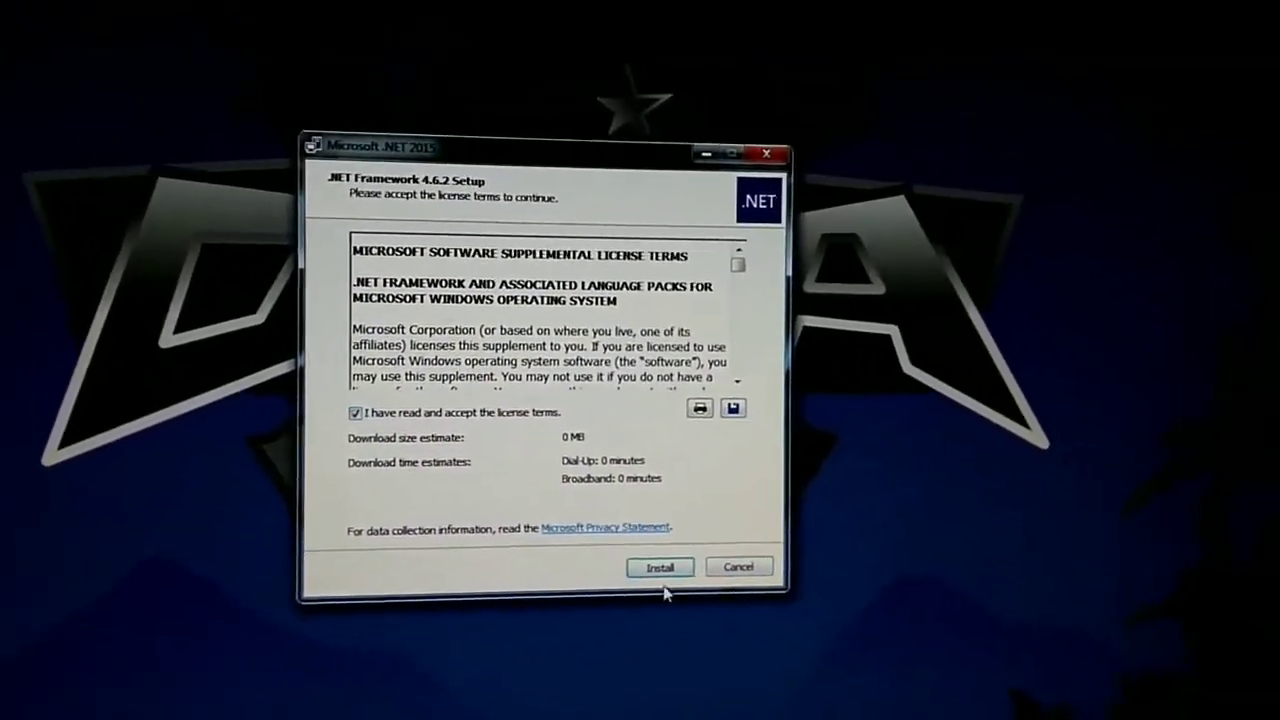
# Step: Accept the .NET Framework 4.6.2 license terms and start the install
pyautogui.click(659, 567)
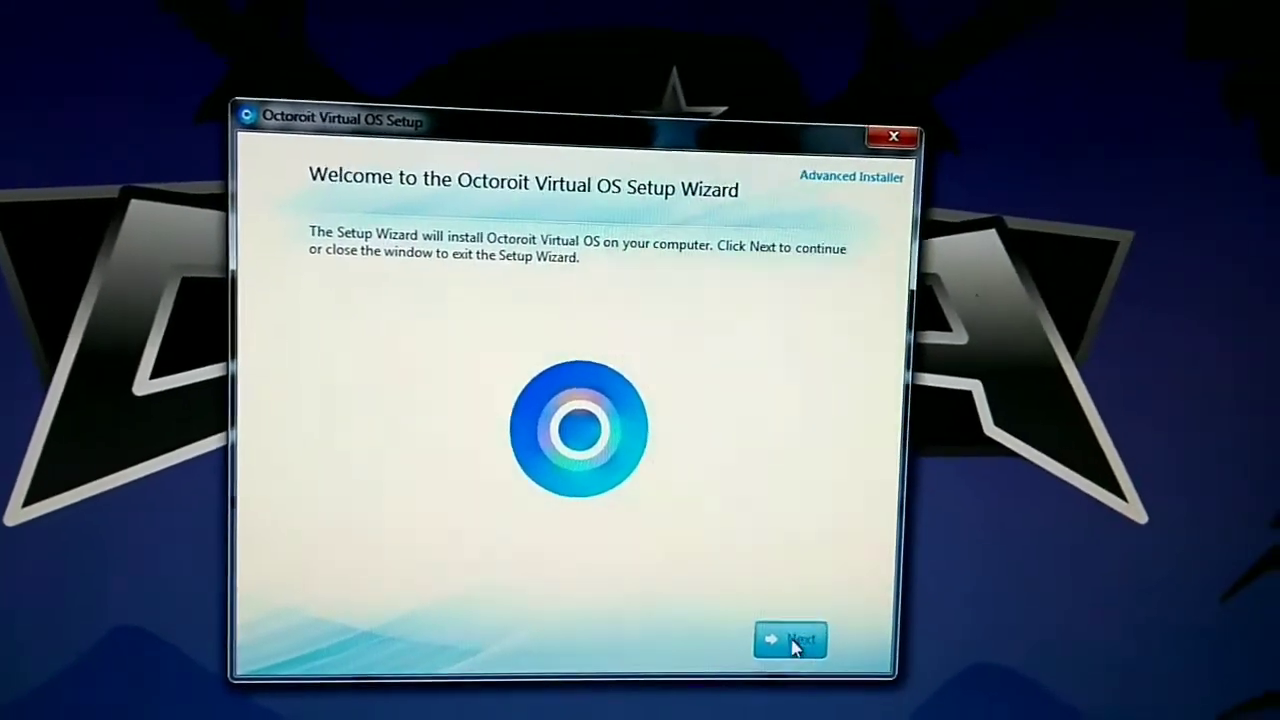
# Step: Custom-install Octoroit Virtual OS MainFeature into the default Program Files (x86)\OTTA Systems folder
pyautogui.click(790, 640)
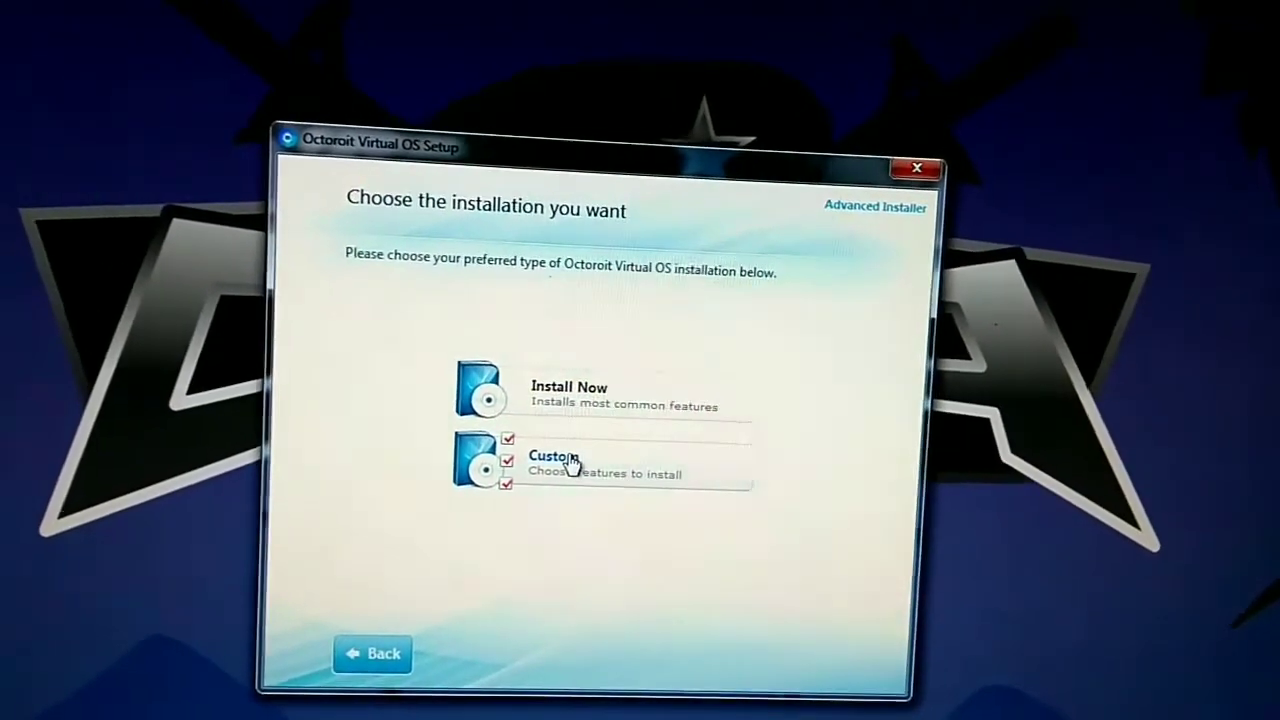
pyautogui.click(553, 456)
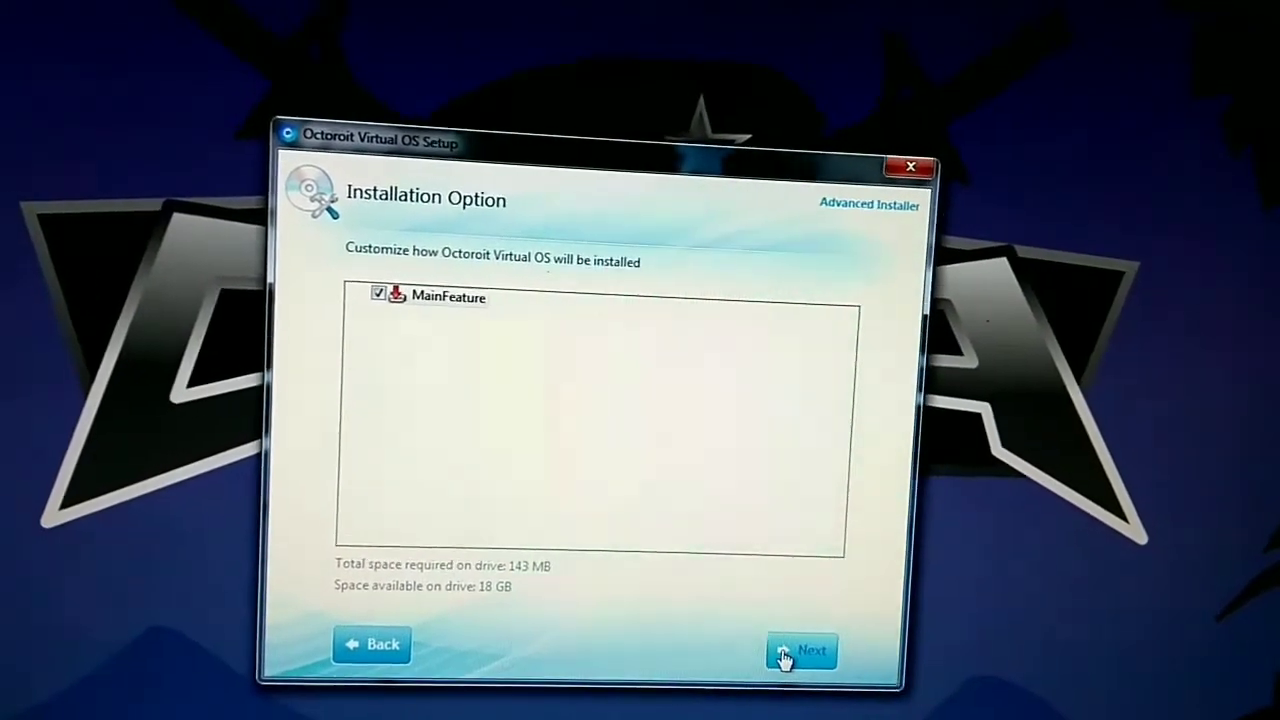
pyautogui.click(802, 651)
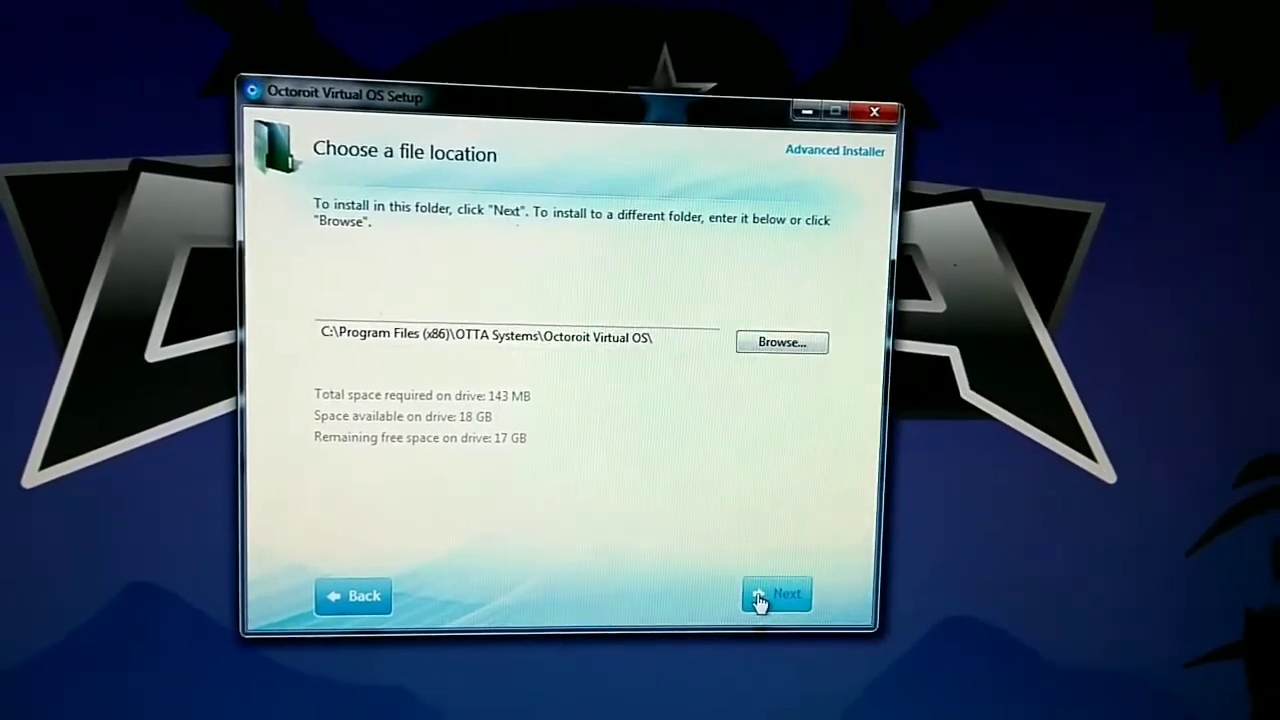
pyautogui.click(777, 594)
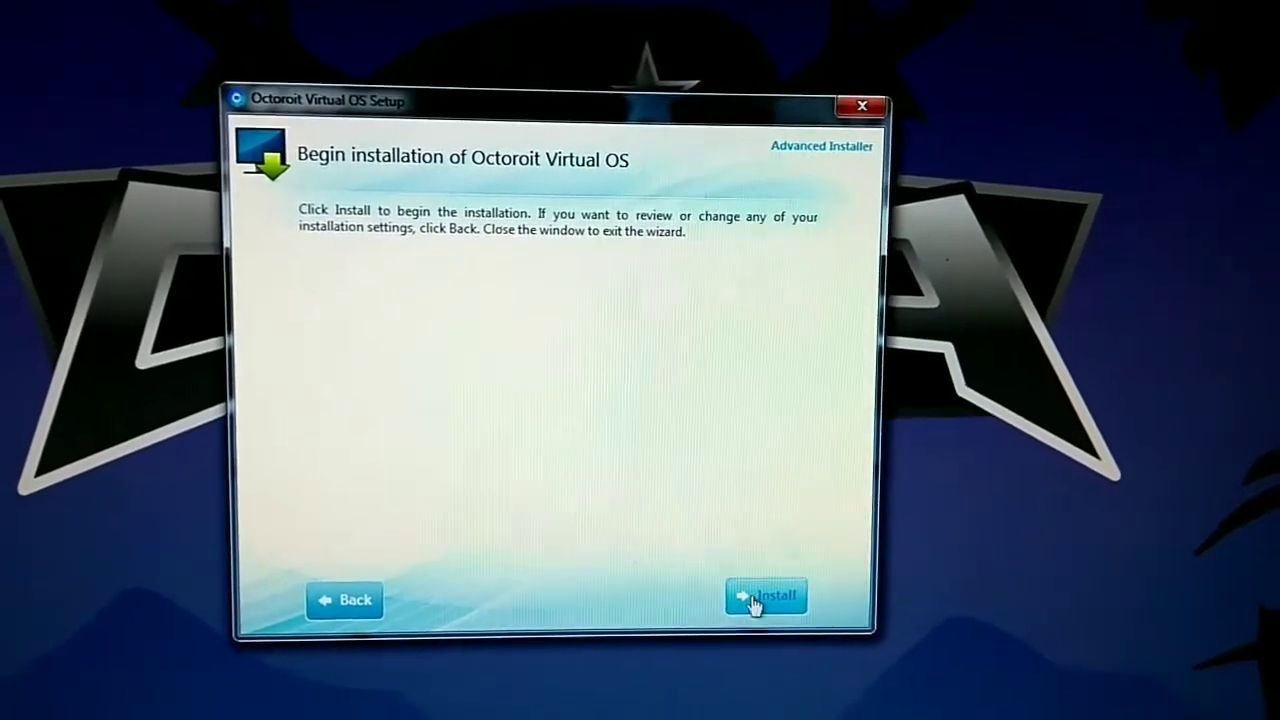
pyautogui.click(765, 596)
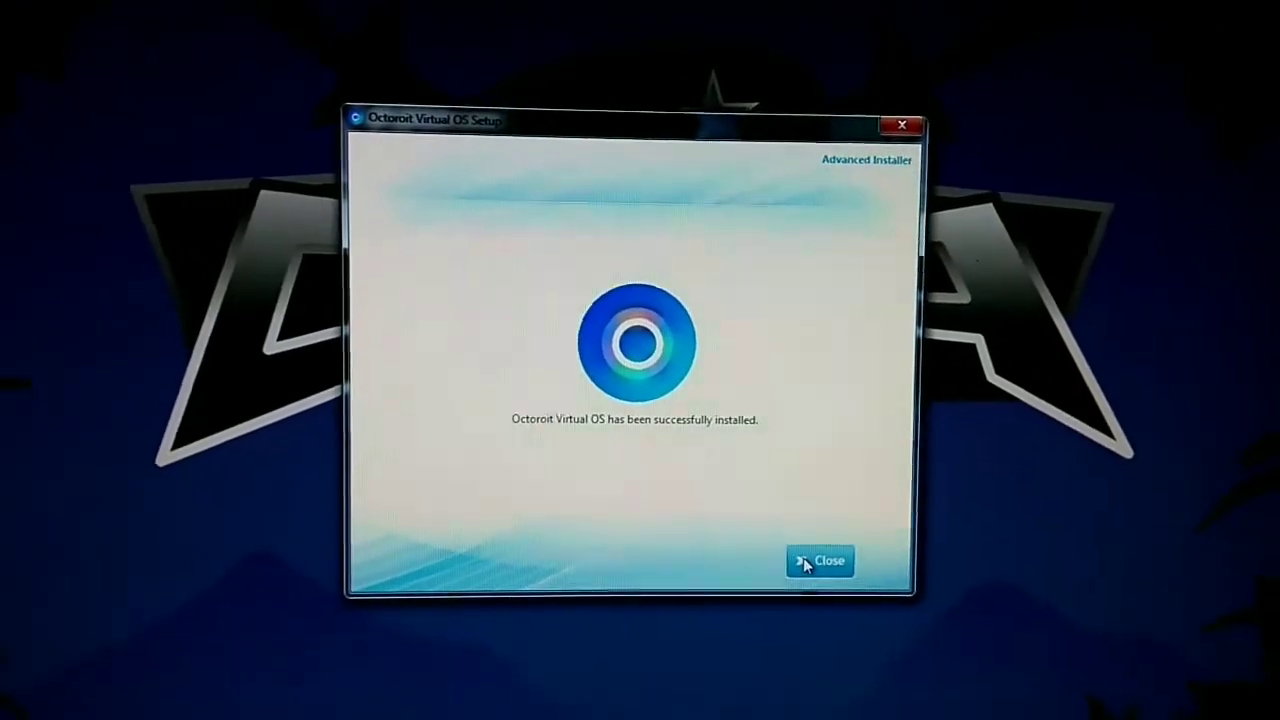
# Step: Close the Octoroit Virtual OS Setup wizard after successful installation
pyautogui.click(821, 560)
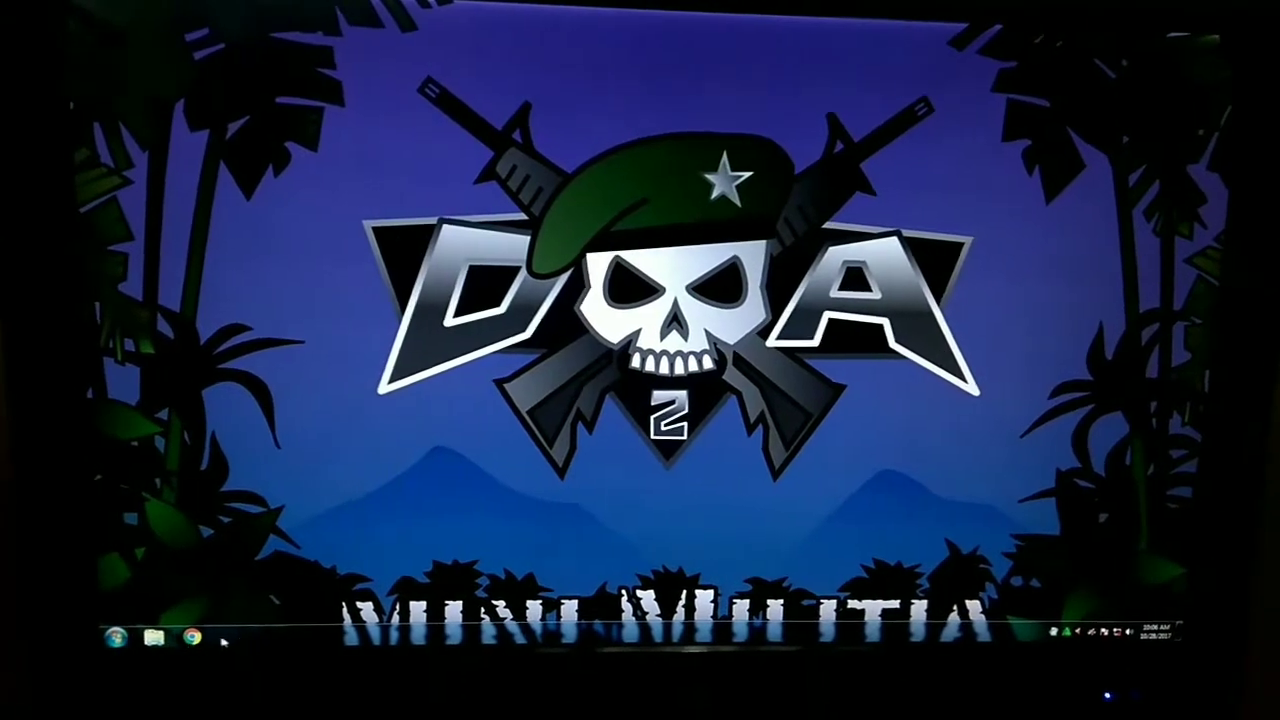
# Step: Open Computer from the Start menu to view the hard disks and DVD drive
pyautogui.rightClick(420, 440)
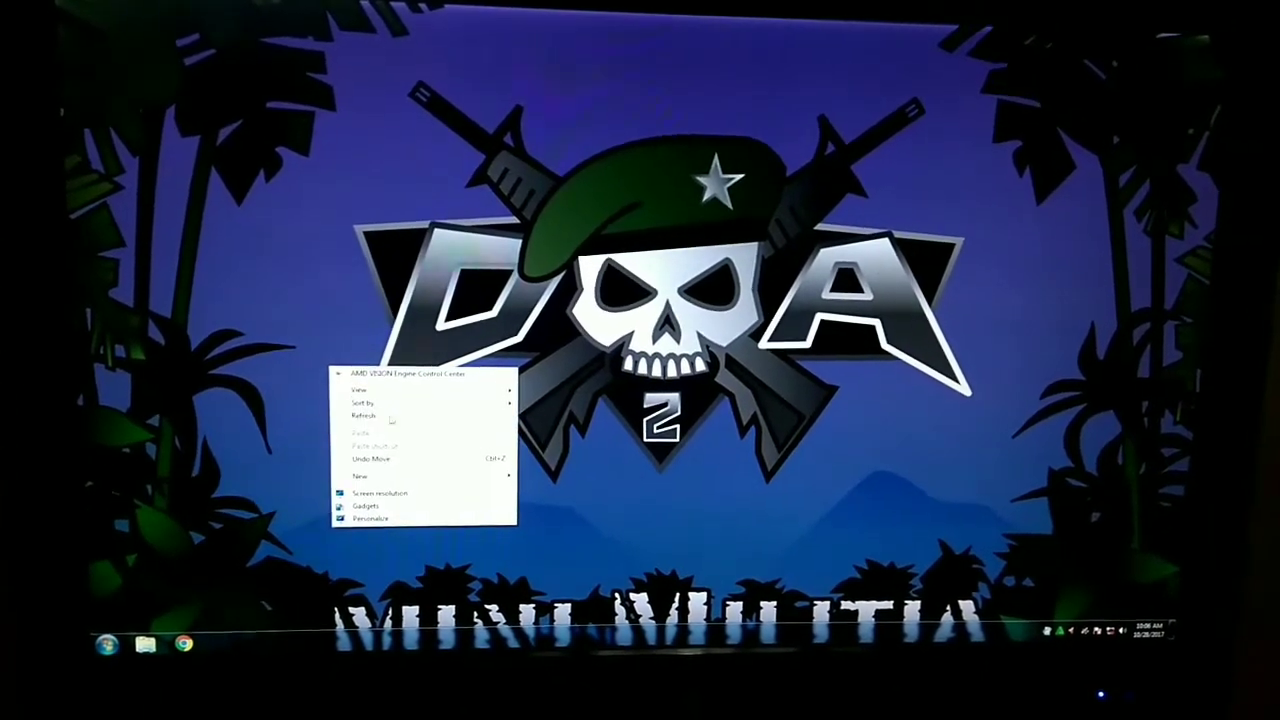
pyautogui.click(107, 643)
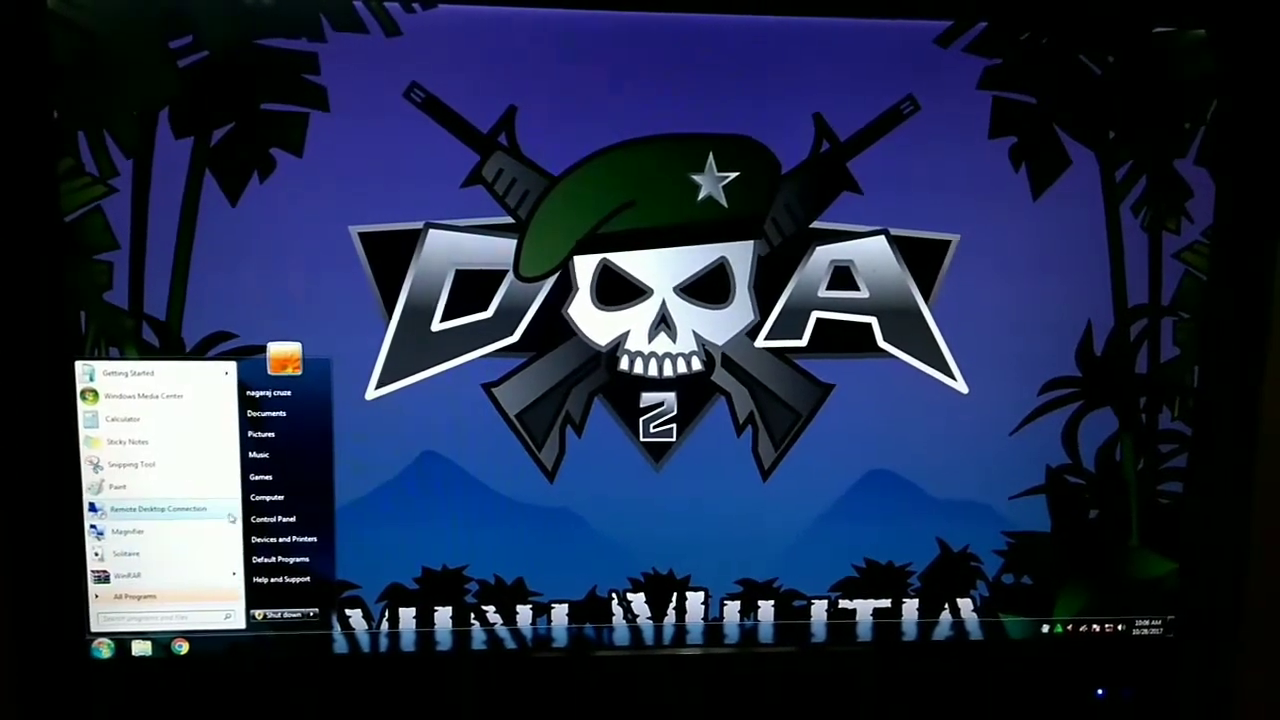
pyautogui.click(267, 497)
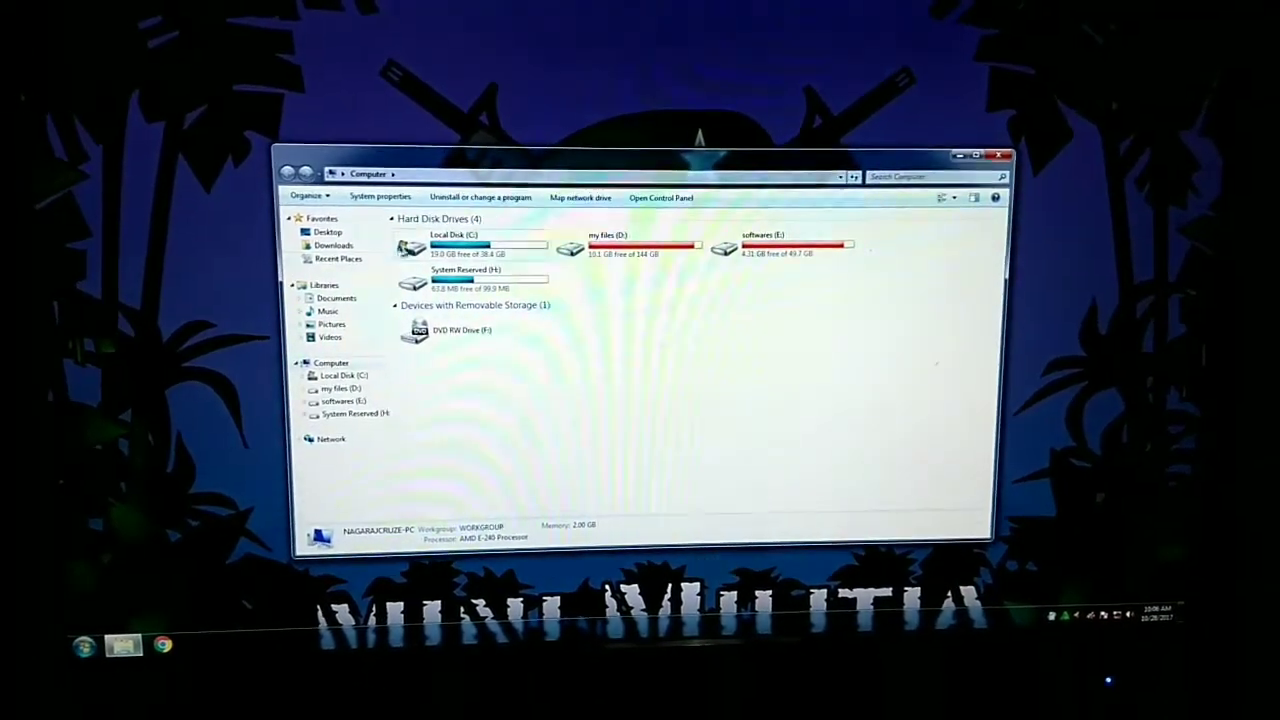
# Step: Browse C:\Program Files (x86)\OTTA Systems\Octoroit Virtual OS and open the executable's context menu
pyautogui.doubleClick(455, 245)
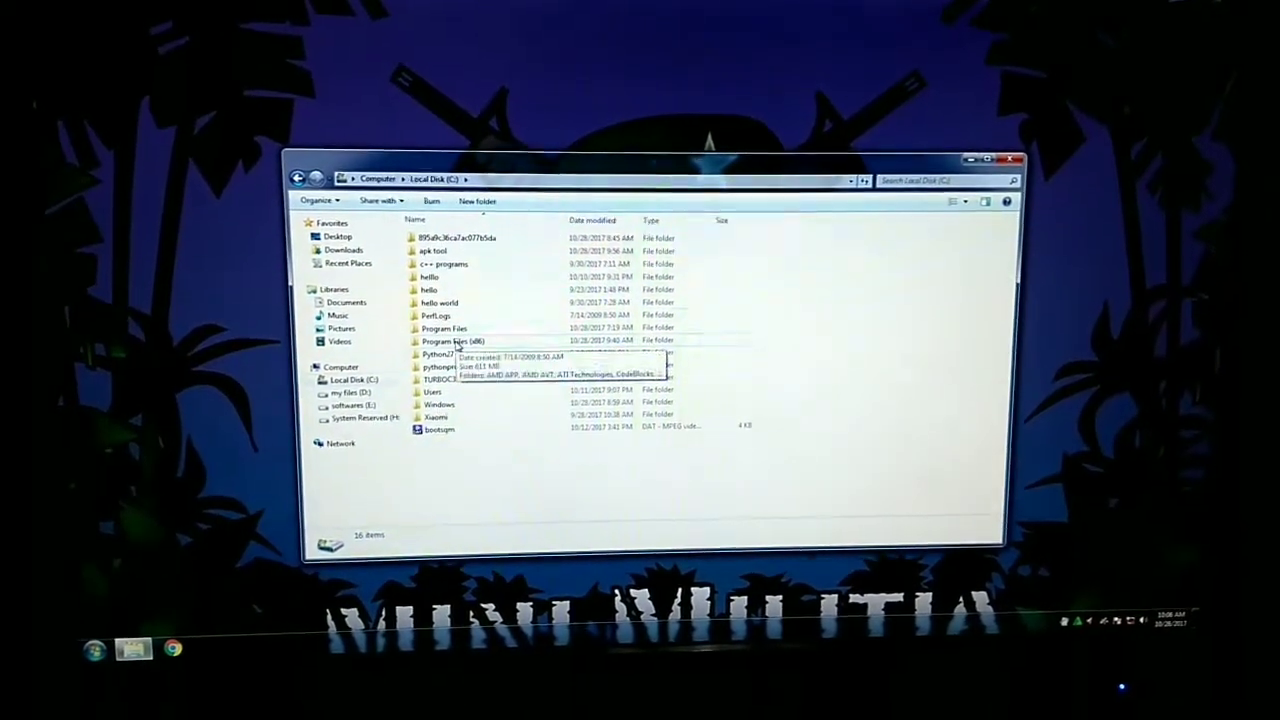
pyautogui.doubleClick(444, 341)
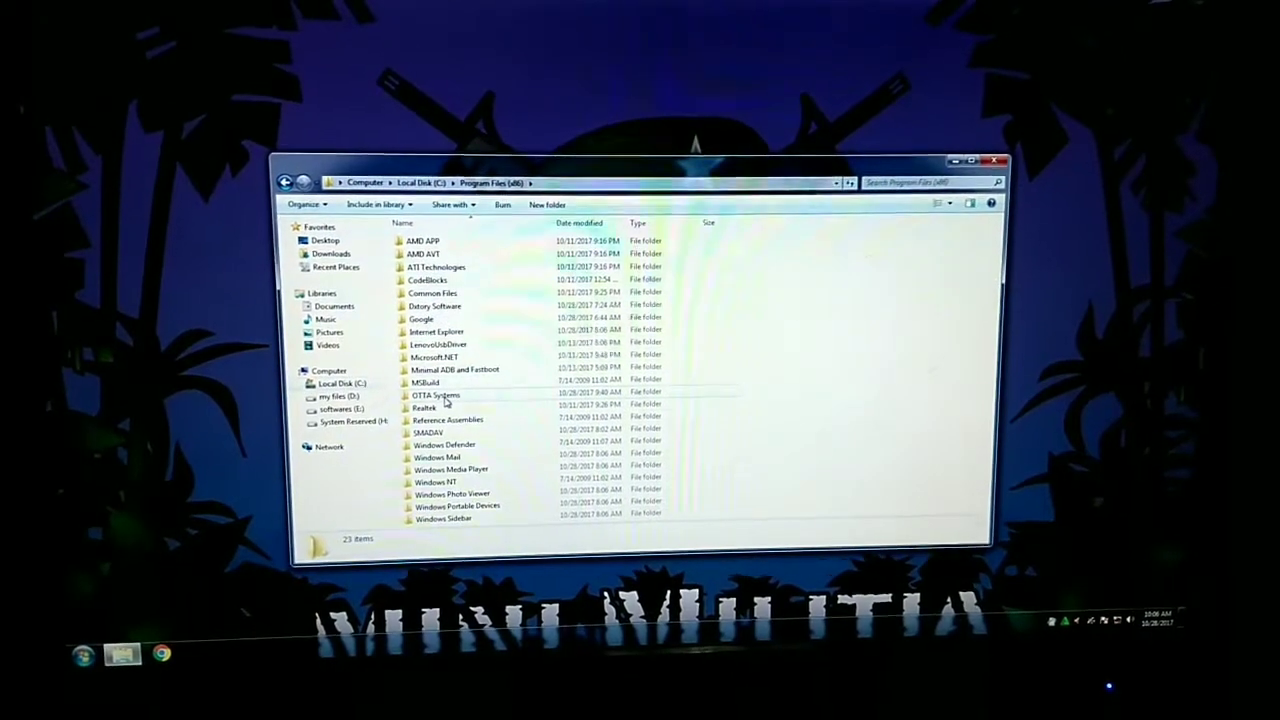
pyautogui.doubleClick(434, 395)
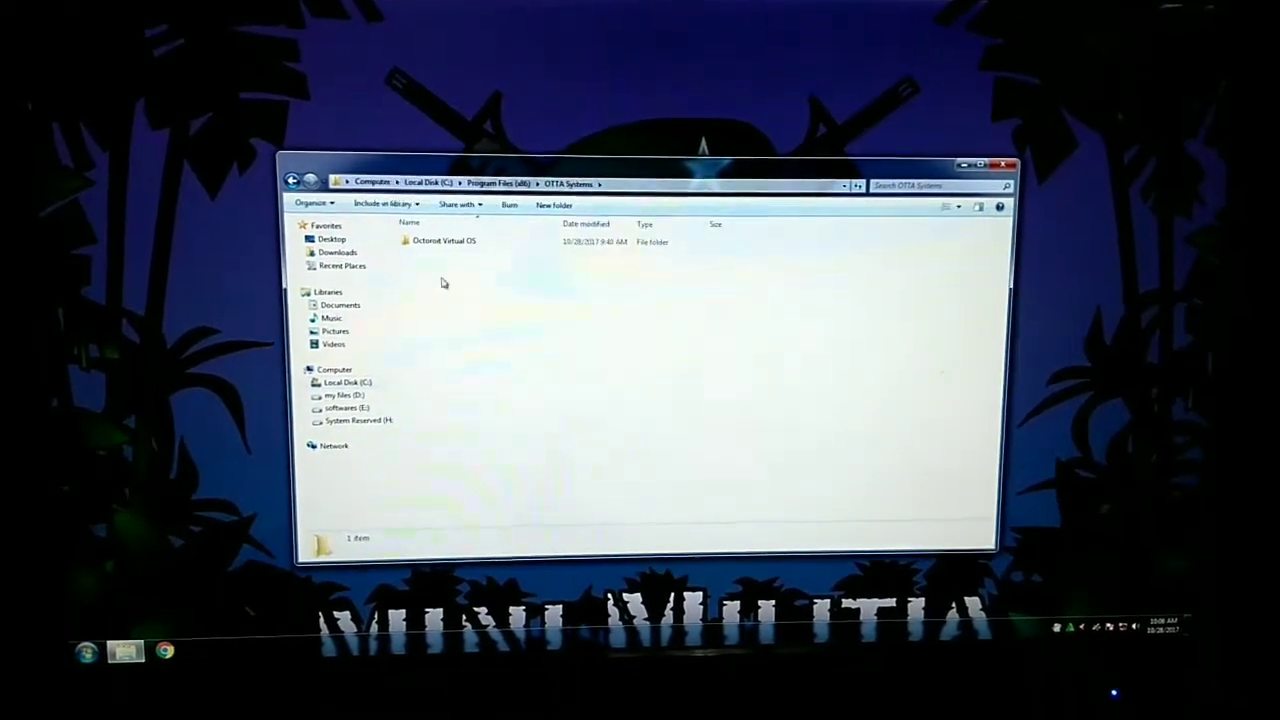
pyautogui.doubleClick(443, 240)
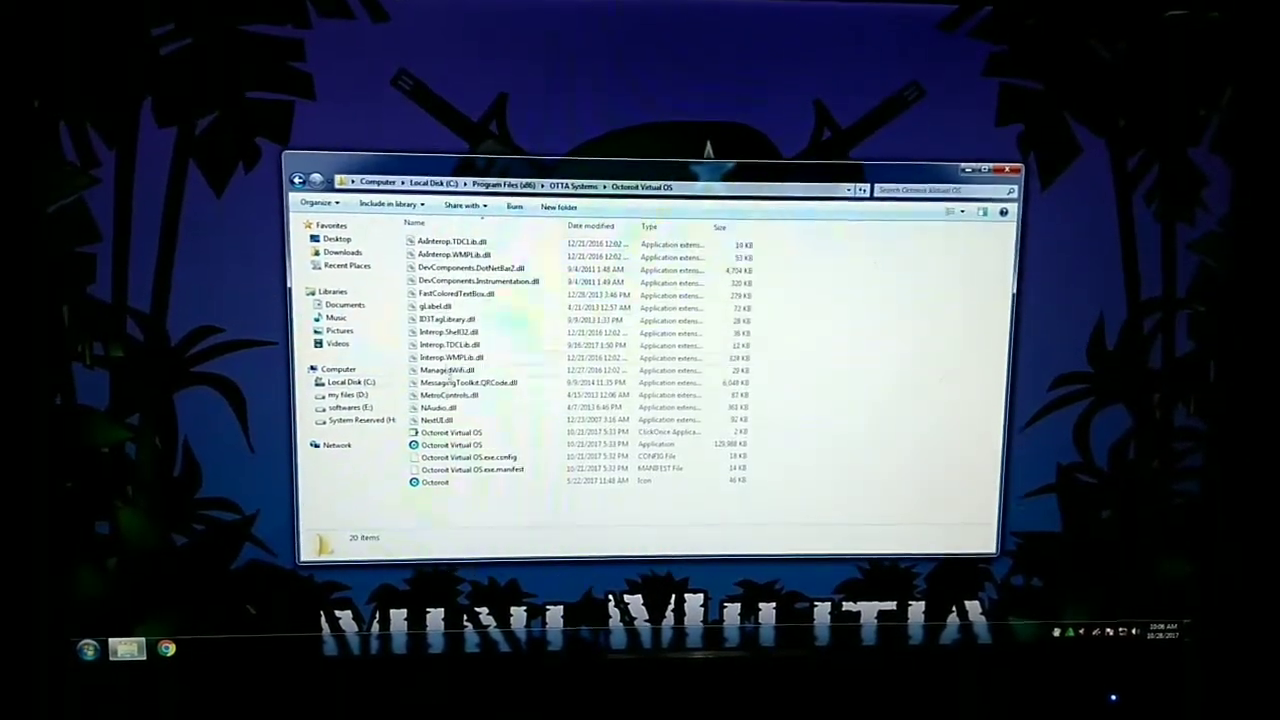
pyautogui.rightClick(450, 445)
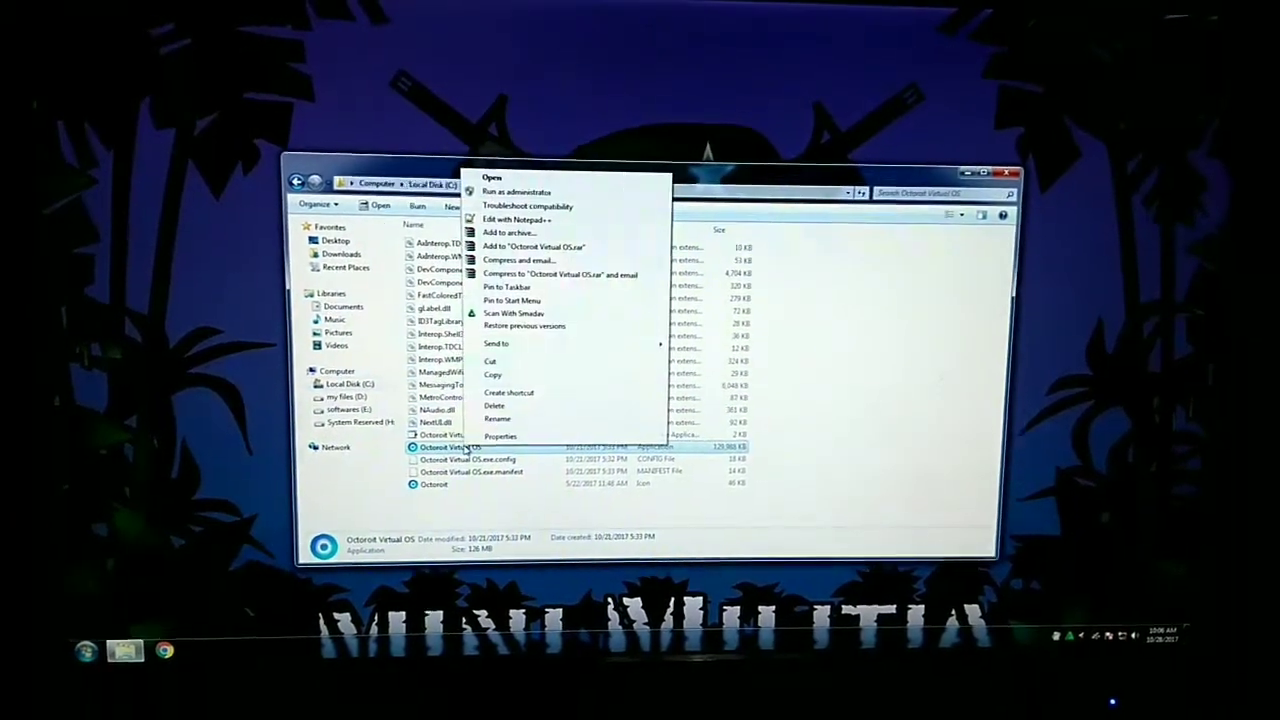